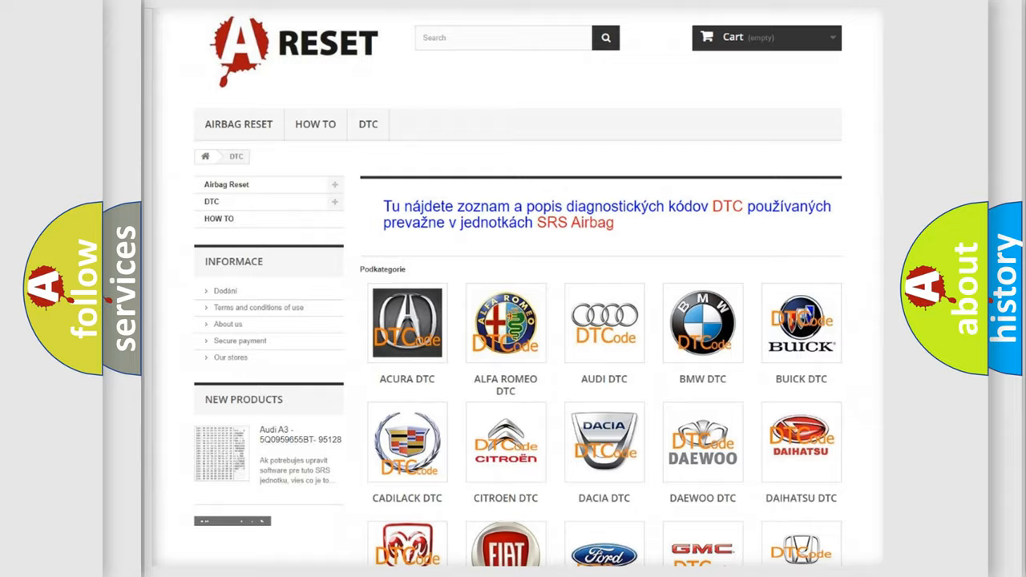
scroll("down", 3)
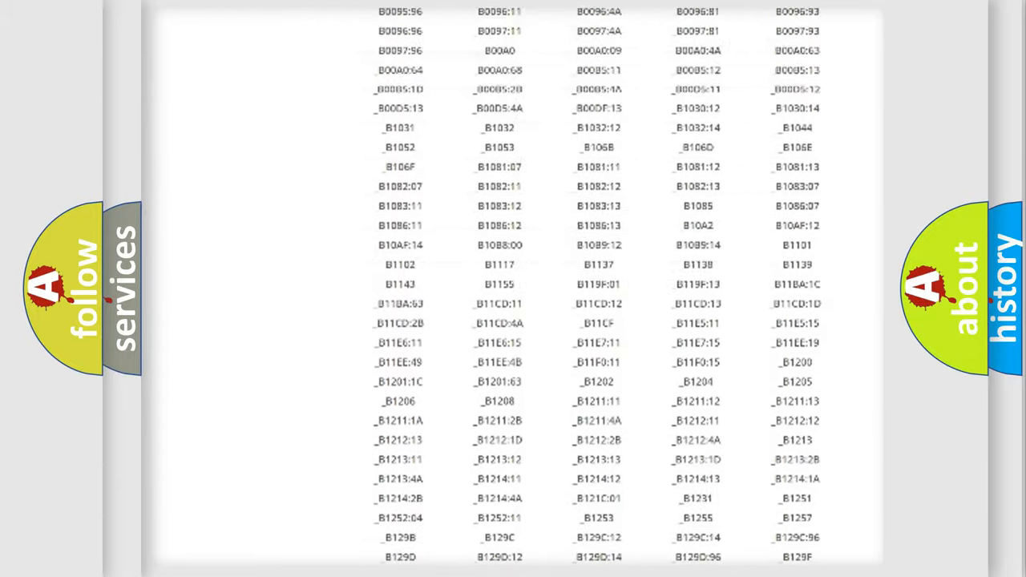
scroll("up", 3)
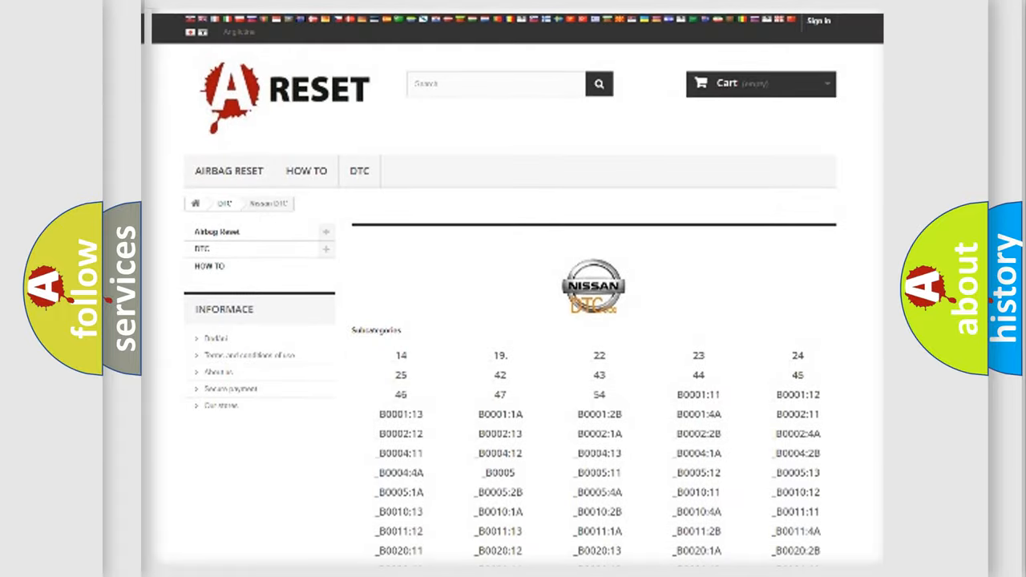